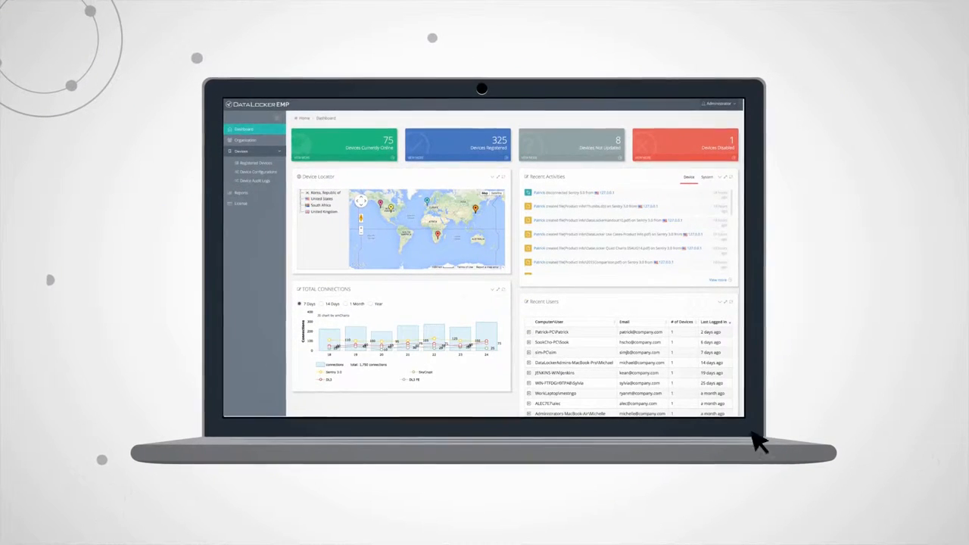
mouse_move(514, 288)
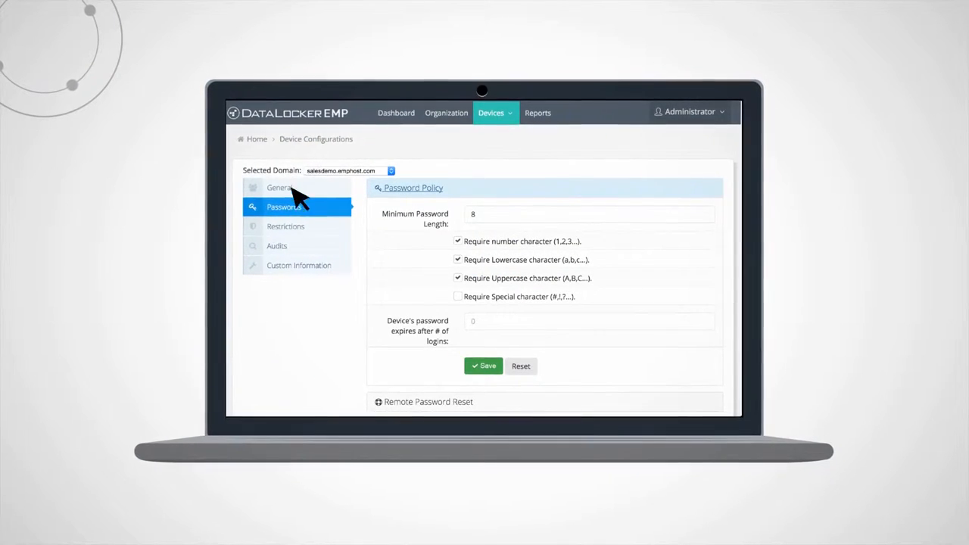
Open Devices > Device Audit Logs to view timestamped login and file events
left_click(280, 187)
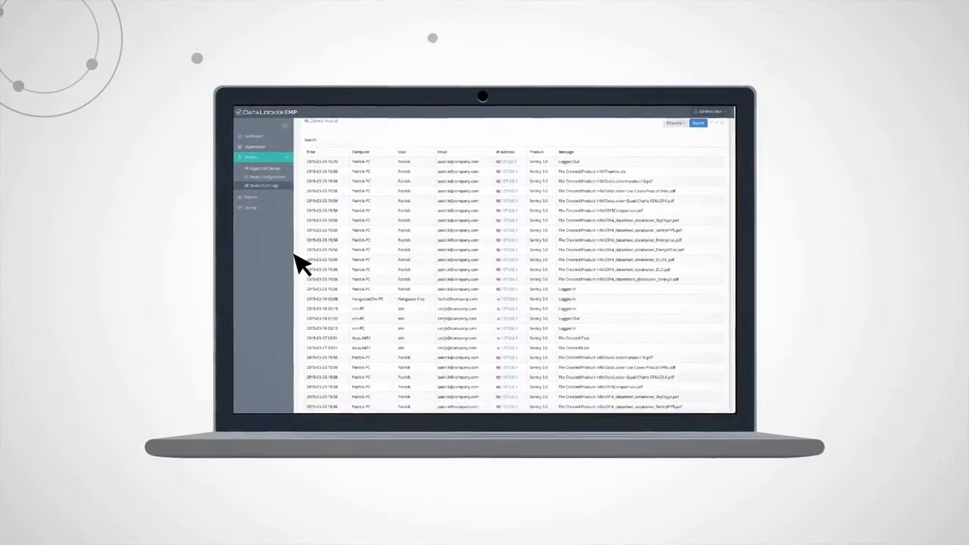
Scroll past the connection and inventory report charts, then open Registered Devices
scroll("down", 3)
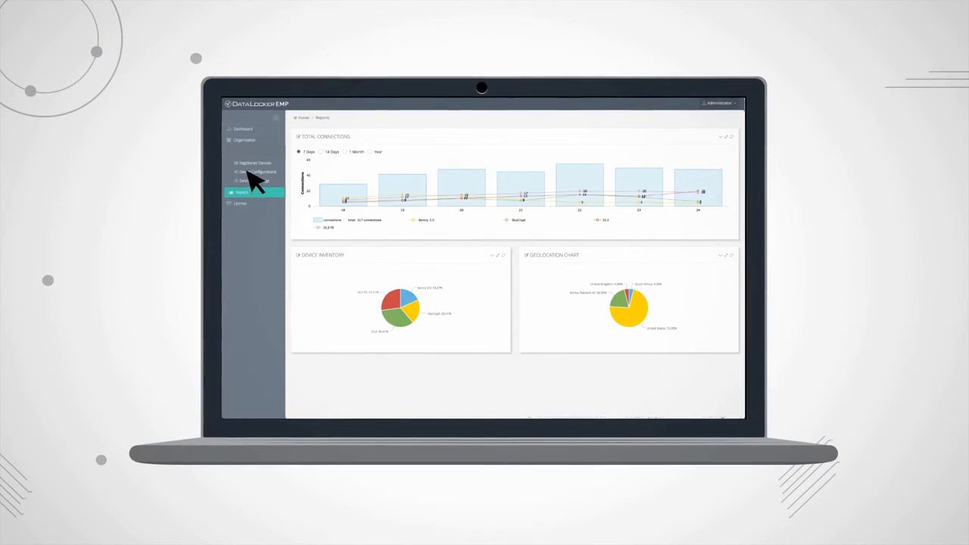
left_click(255, 163)
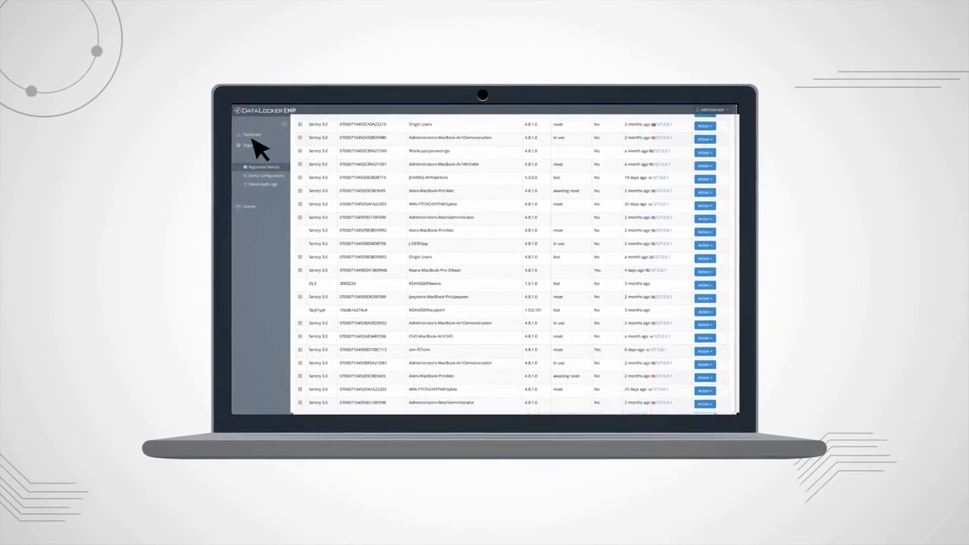
Scroll the Registered Devices table and open a SkyCrypt row's Action dropdown
scroll("down", 3)
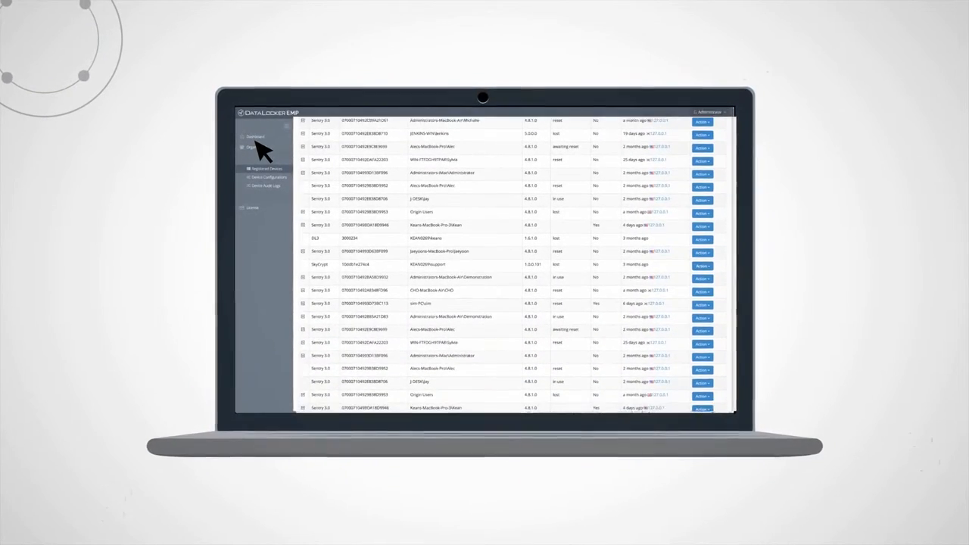
scroll("down", 3)
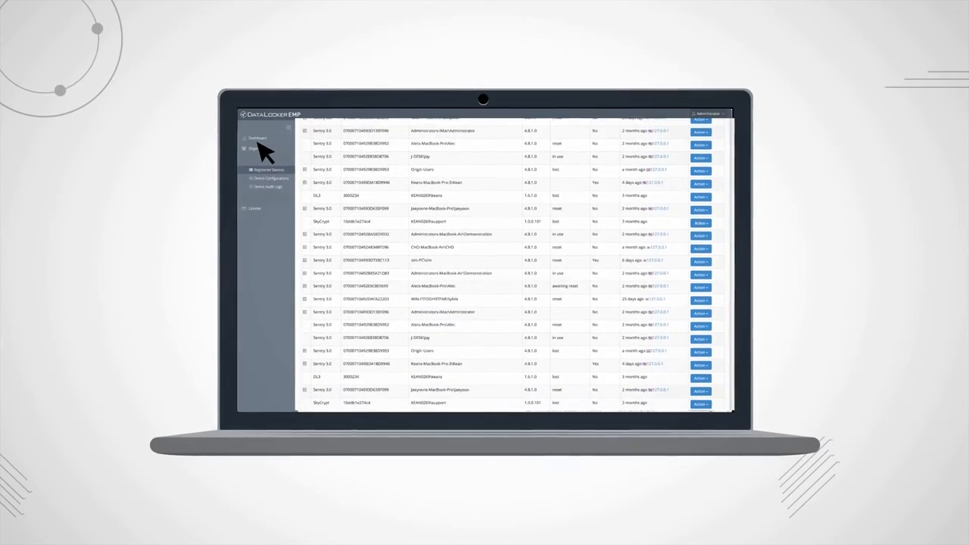
scroll("down", 3)
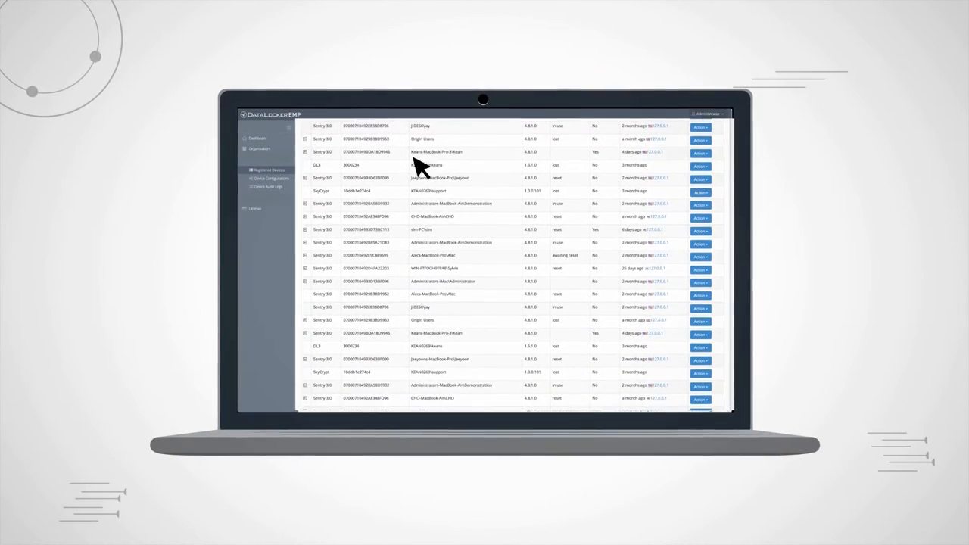
left_click(777, 149)
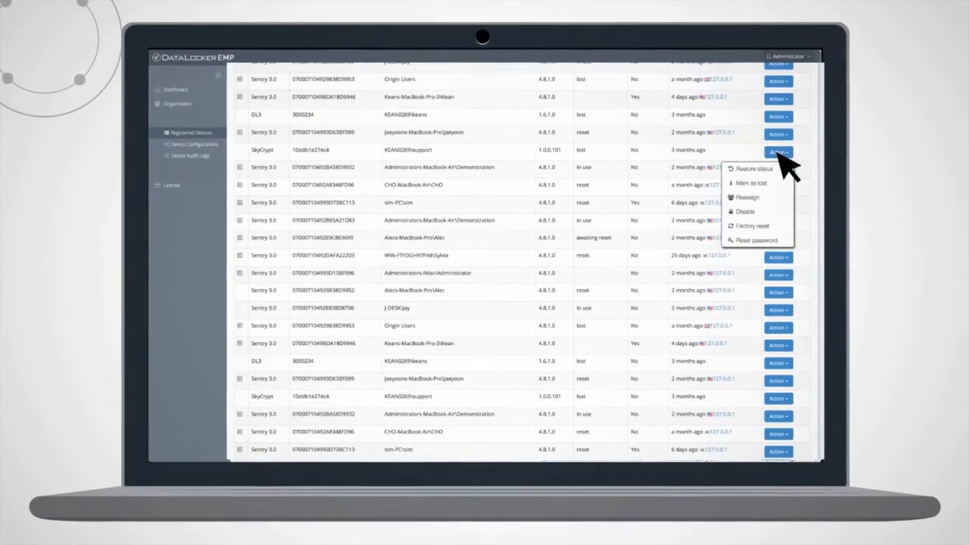